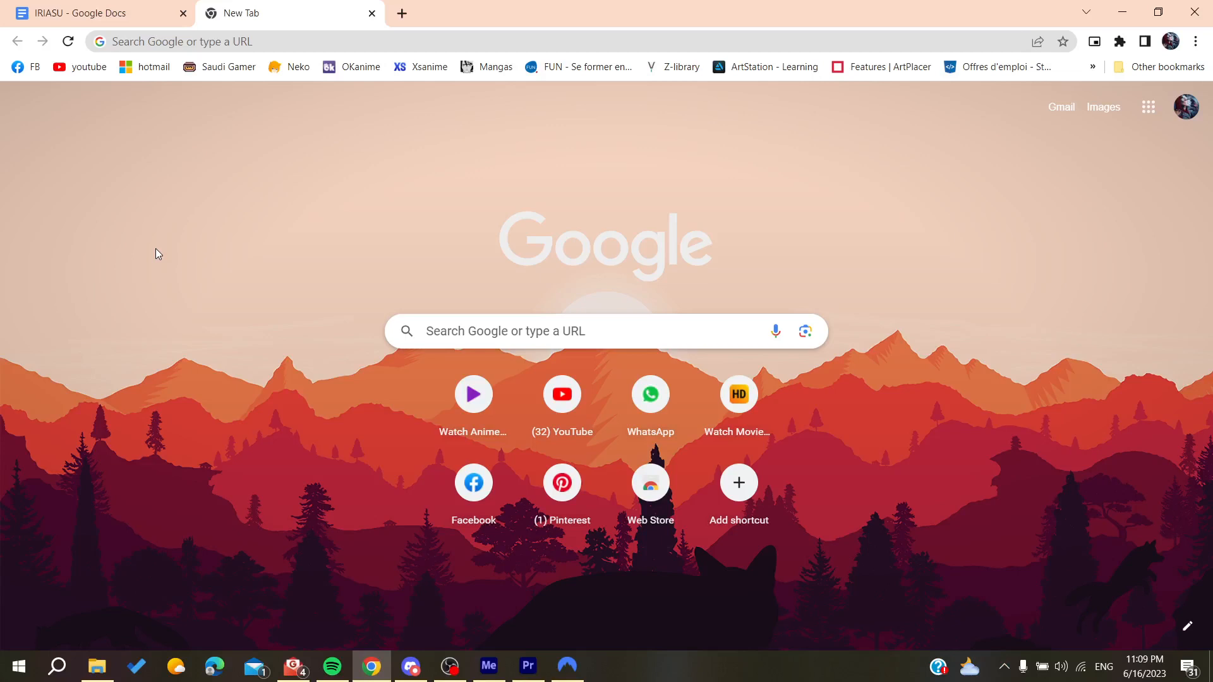
pyautogui.moveTo(198, 173)
pyautogui.write('nordvpn de')
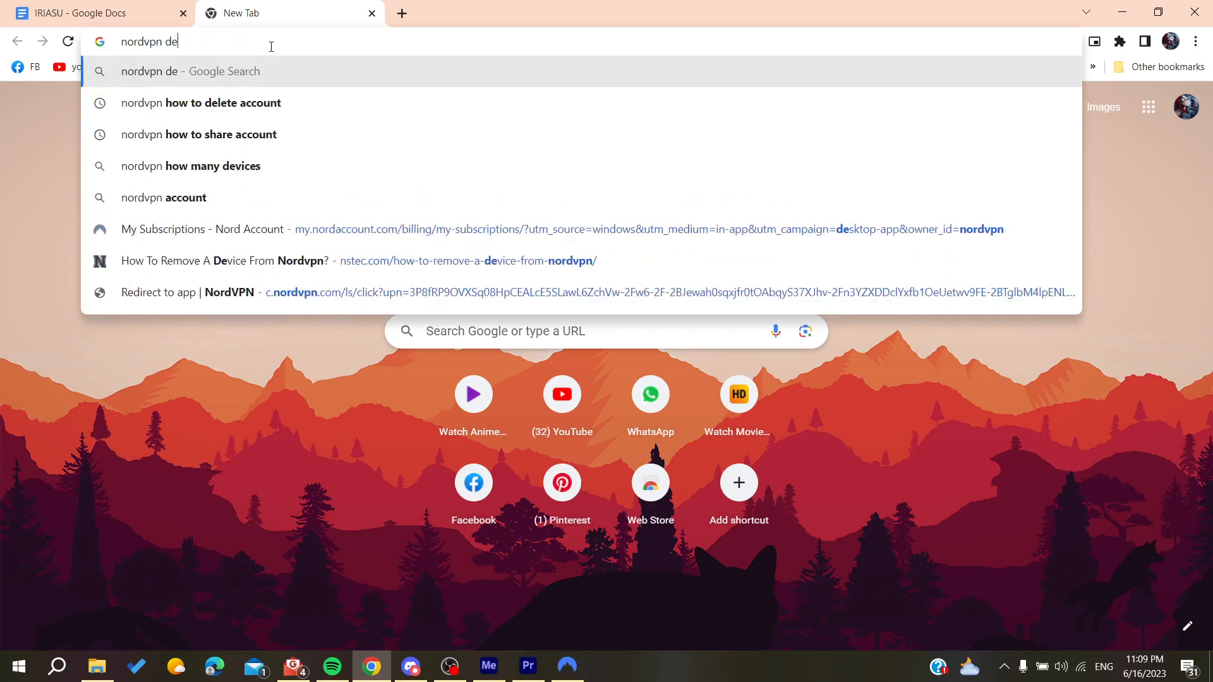
# Run the Google search for 'nordvpn delete account' from the address bar suggestion.
pyautogui.click(201, 103)
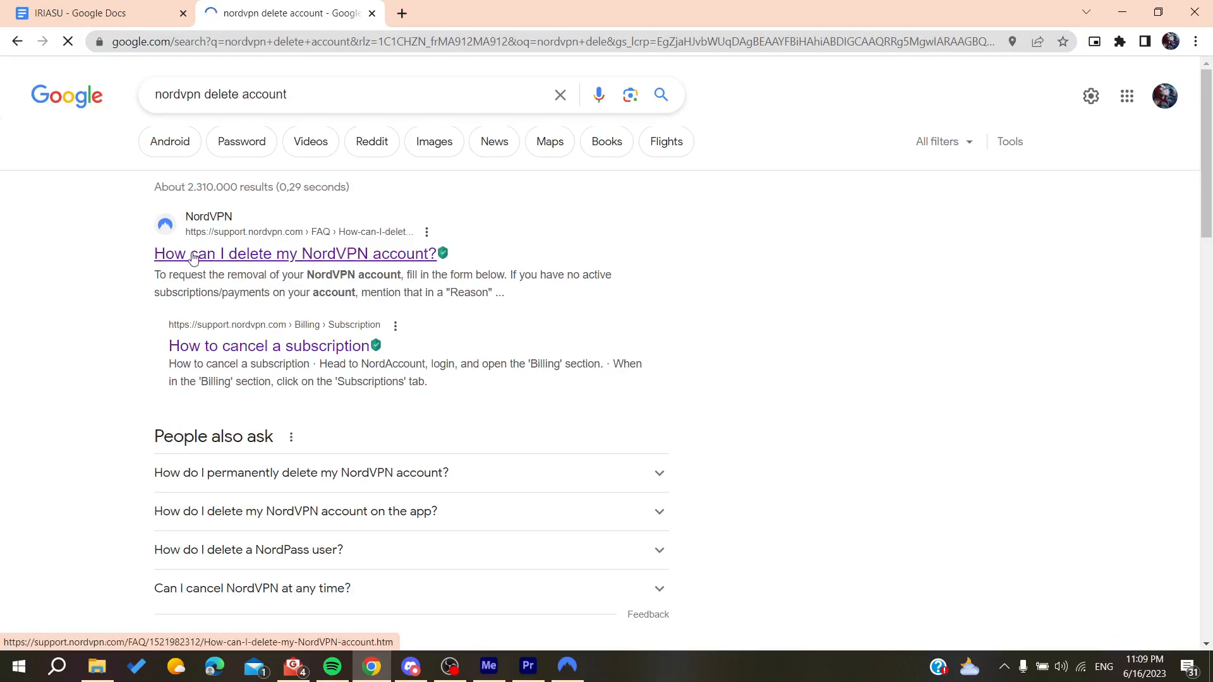
# Open the 'How can I delete my NordVPN account?' article and scroll to its deletion form.
pyautogui.click(295, 254)
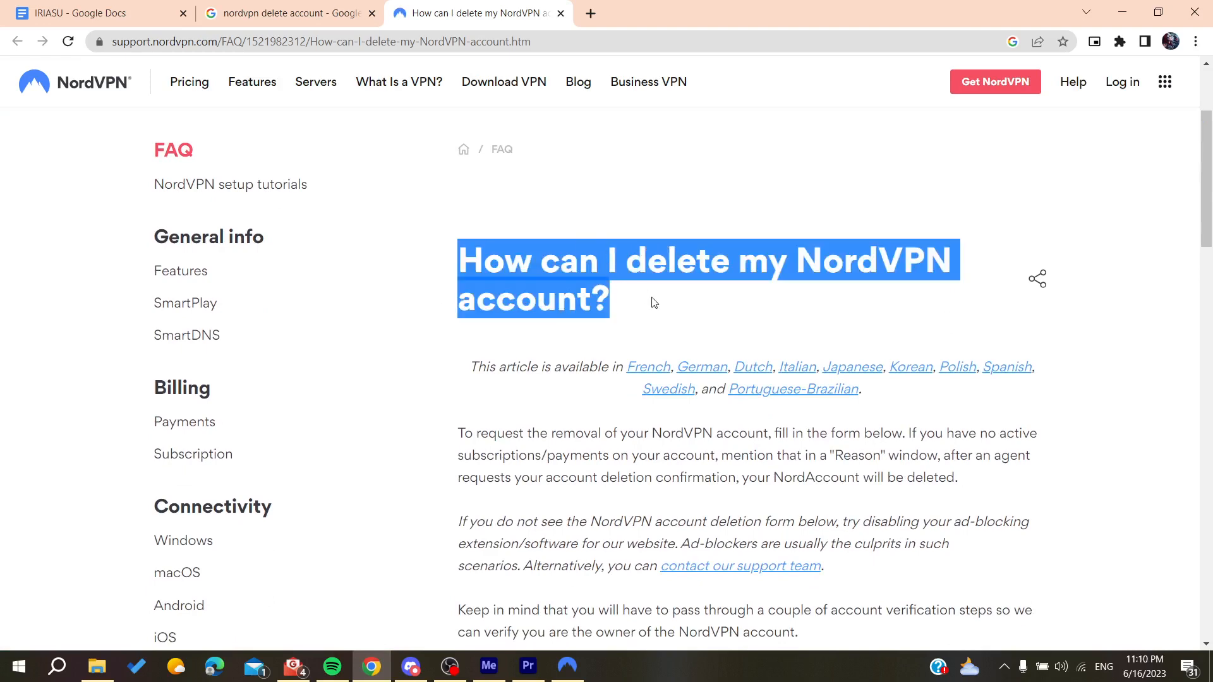
pyautogui.scroll(-3)
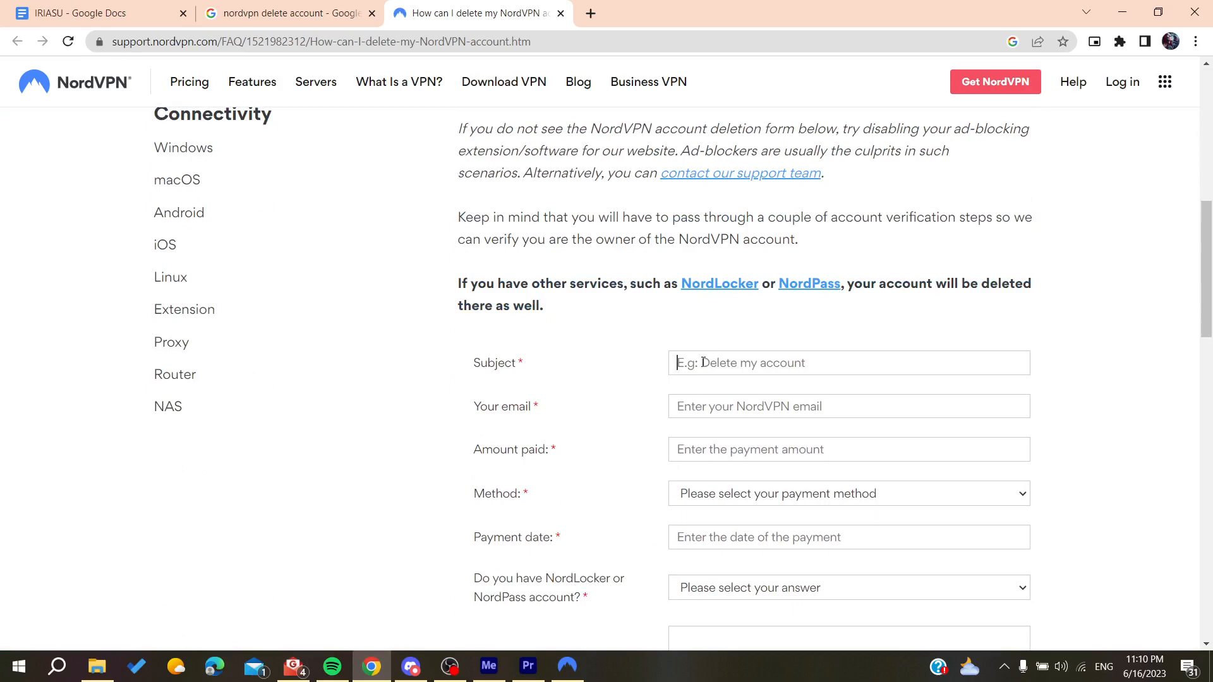
pyautogui.scroll(-3)
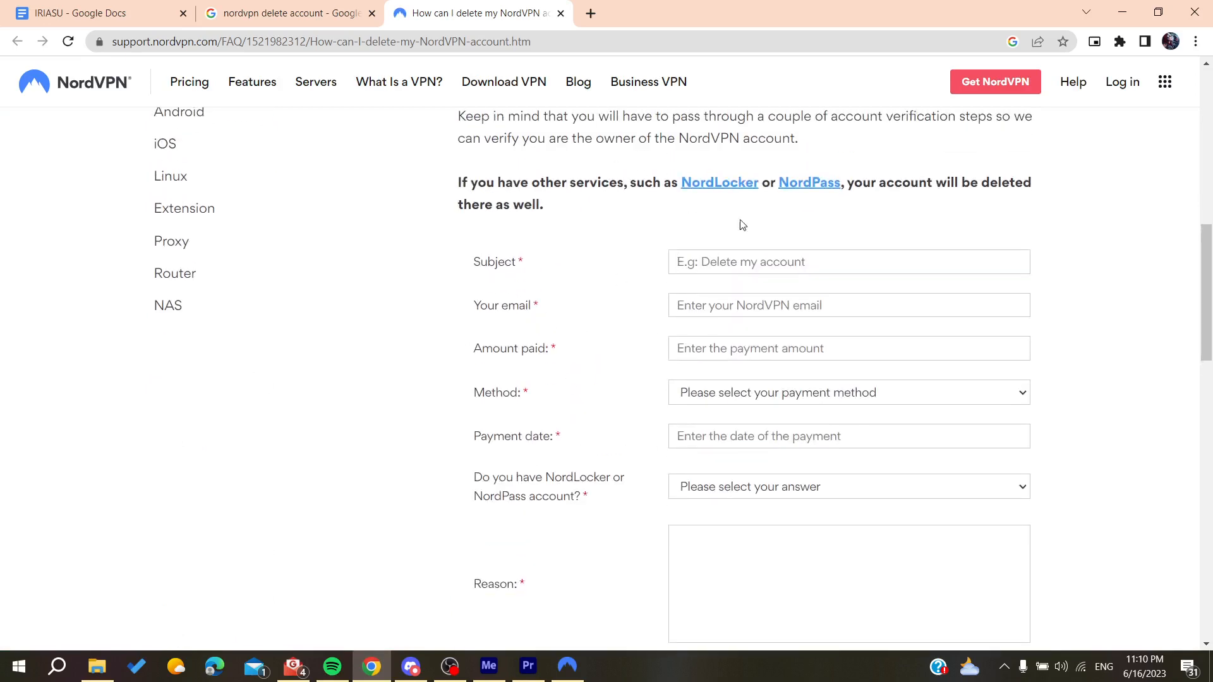
pyautogui.moveTo(704, 229)
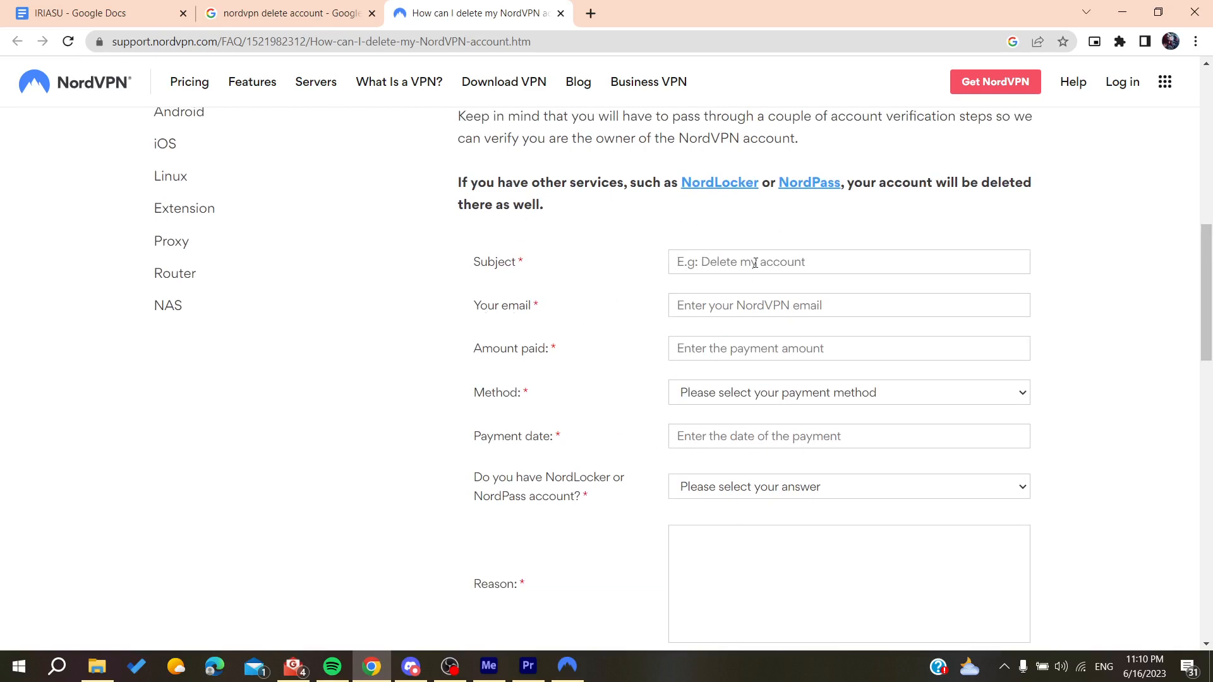
# Enter the subject 'delete ac' and fill the email with a saved address.
pyautogui.write('delete ac')
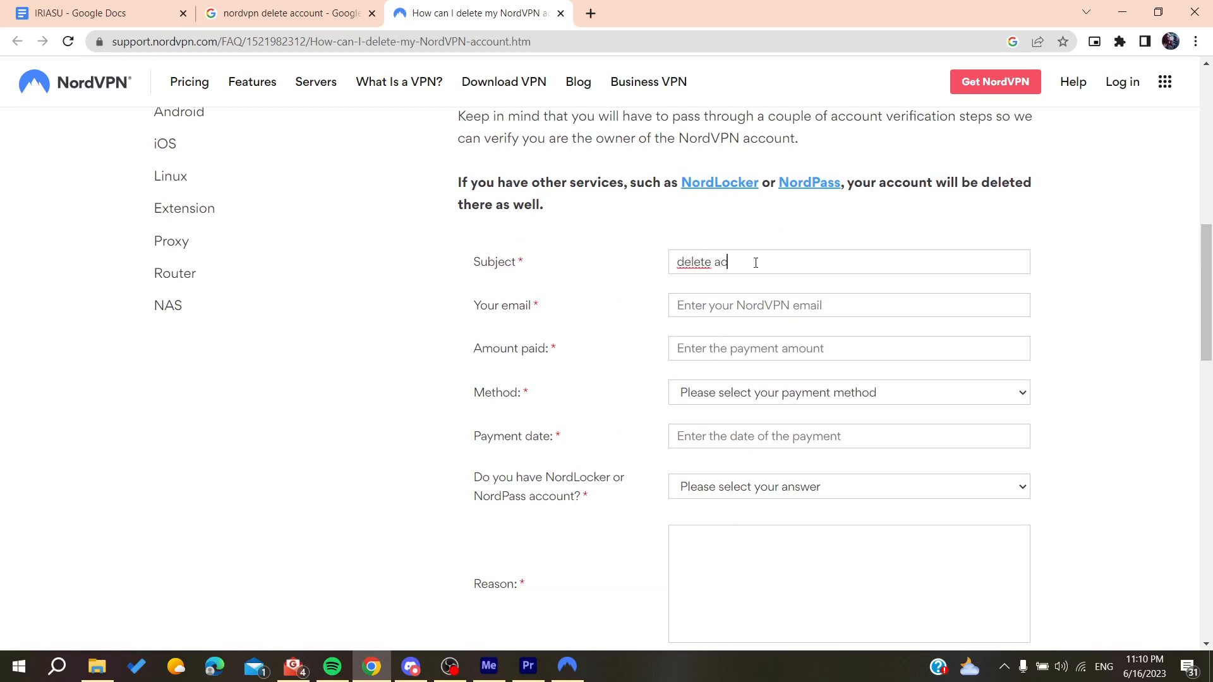
pyautogui.click(847, 305)
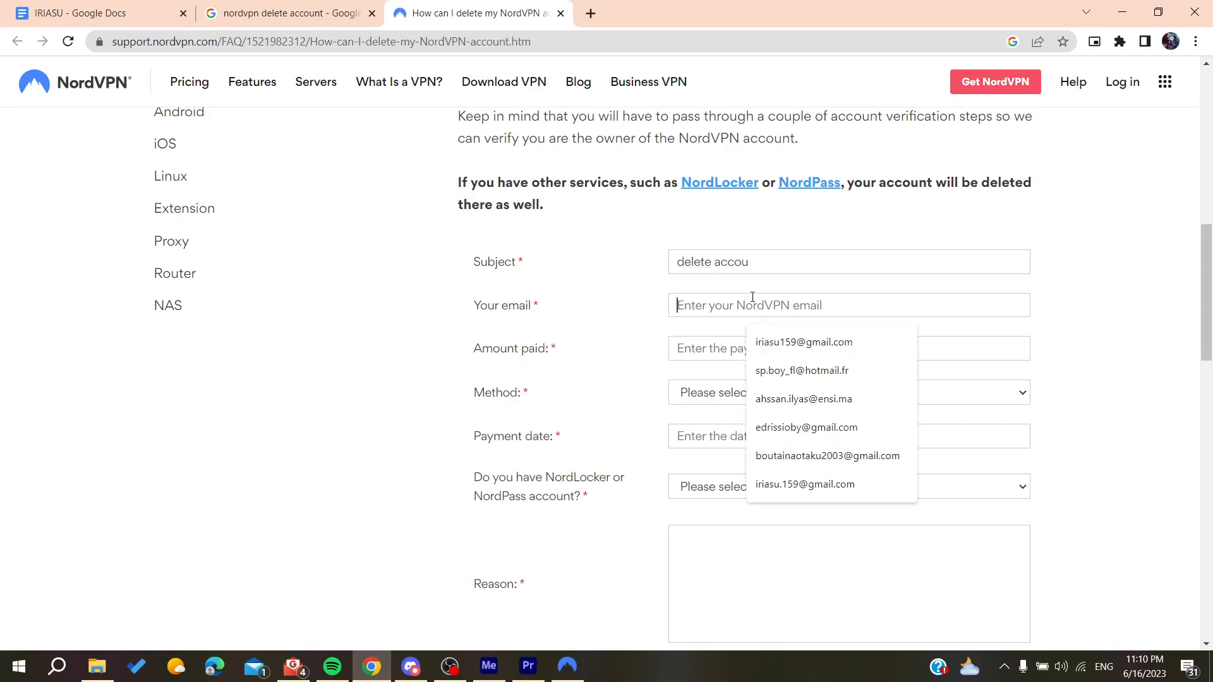
pyautogui.click(803, 342)
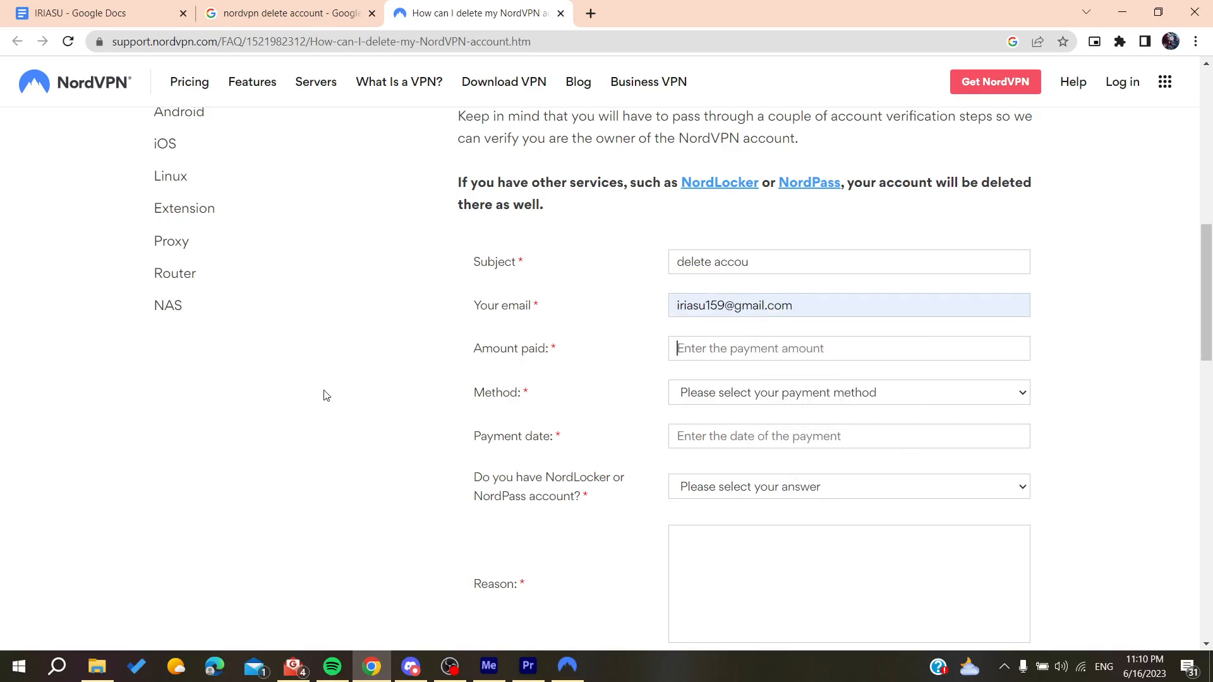
# Choose Credit Card as the payment method to reveal the card detail fields.
pyautogui.click(848, 392)
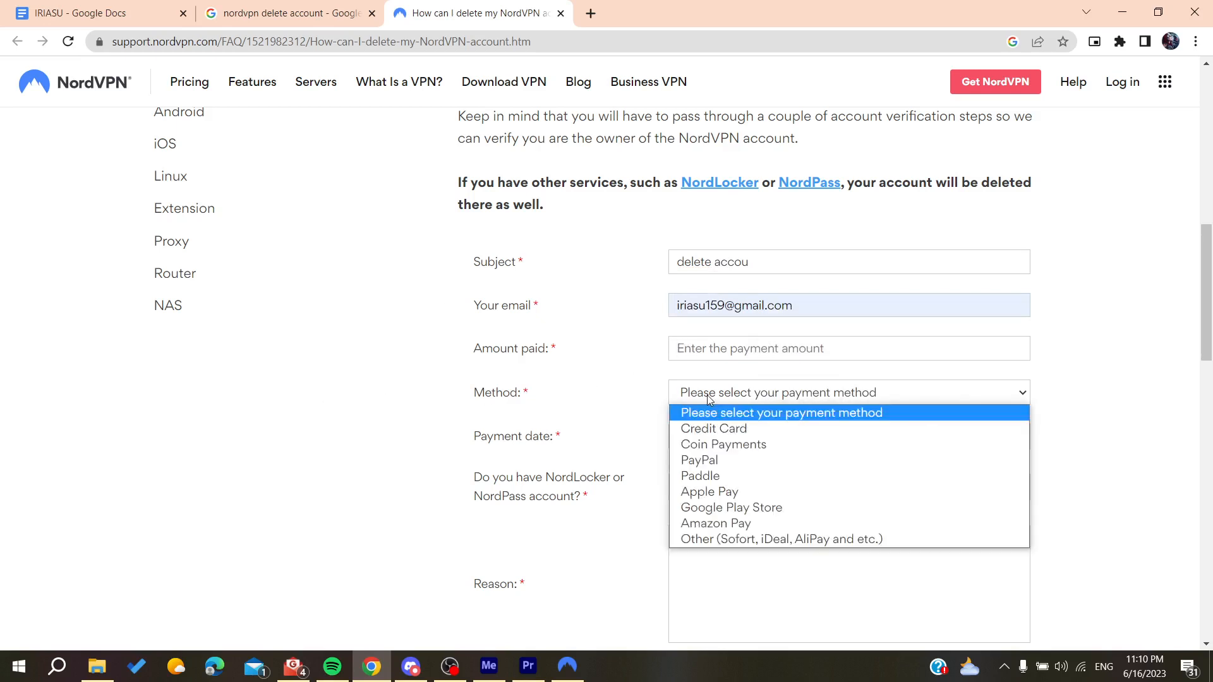
pyautogui.click(712, 428)
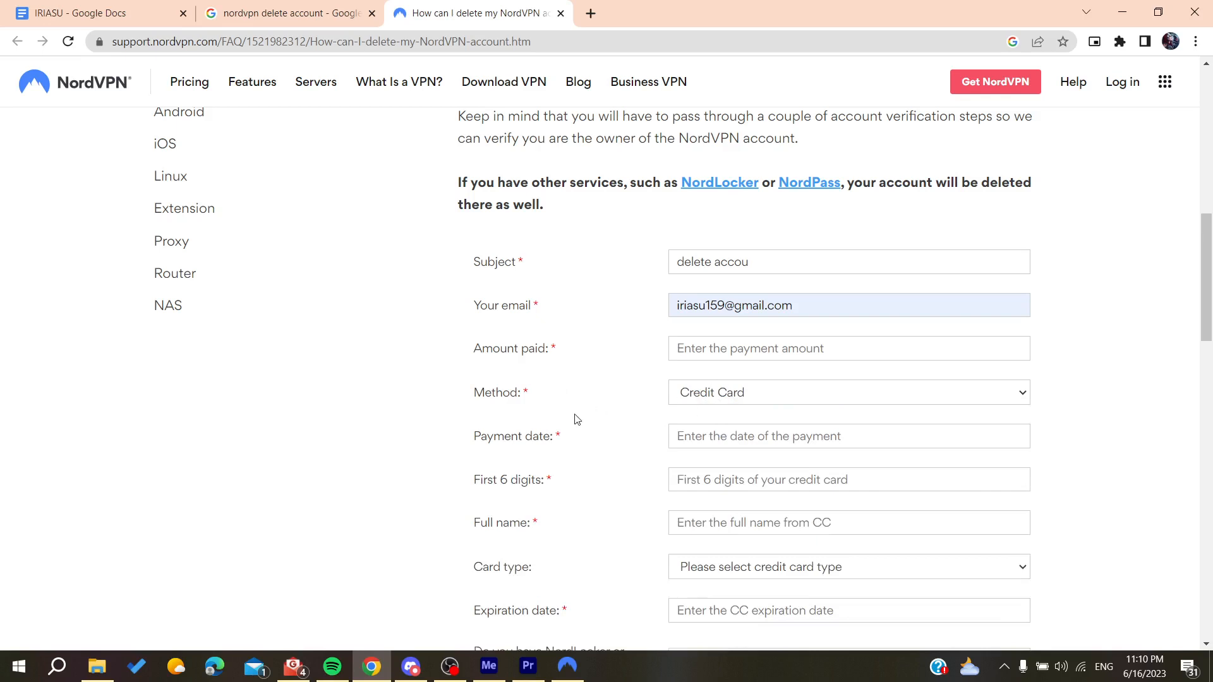
pyautogui.scroll(-3)
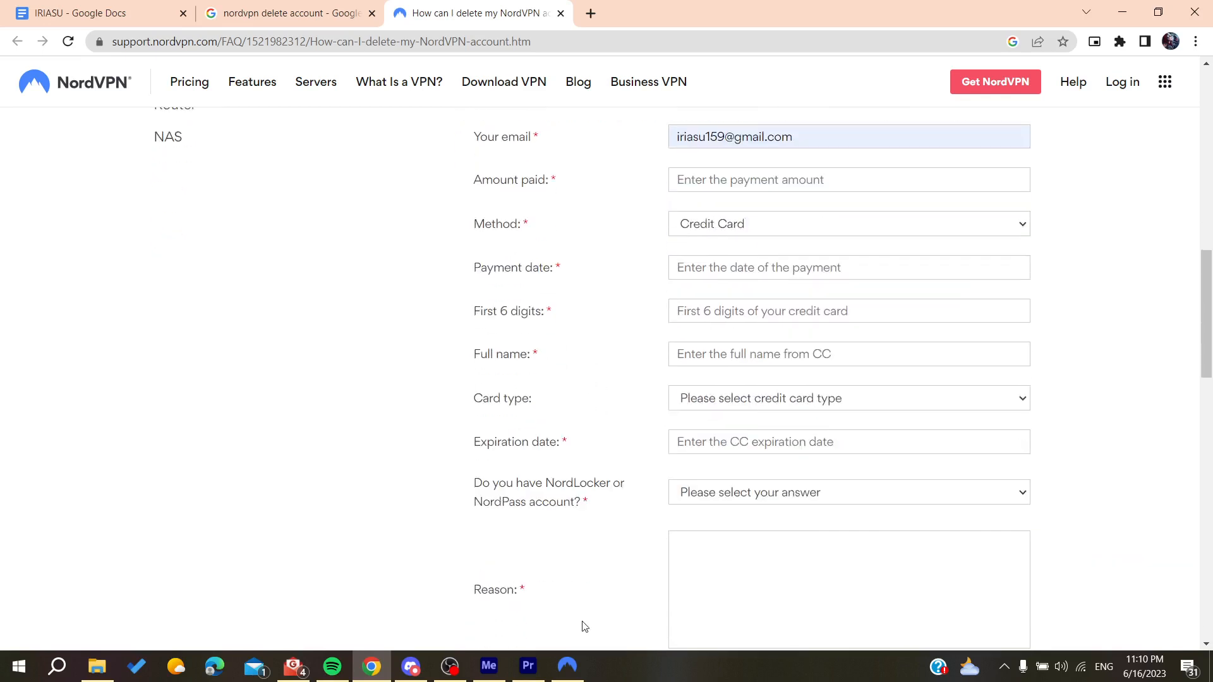
pyautogui.moveTo(684, 471)
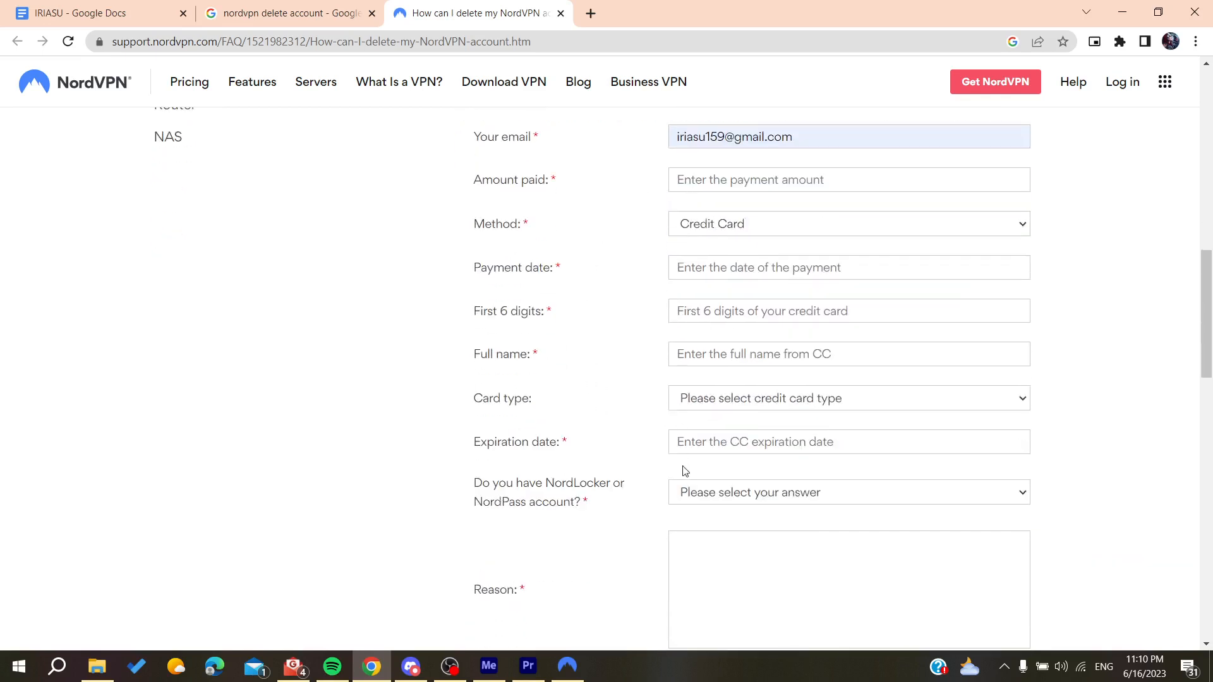
pyautogui.scroll(-3)
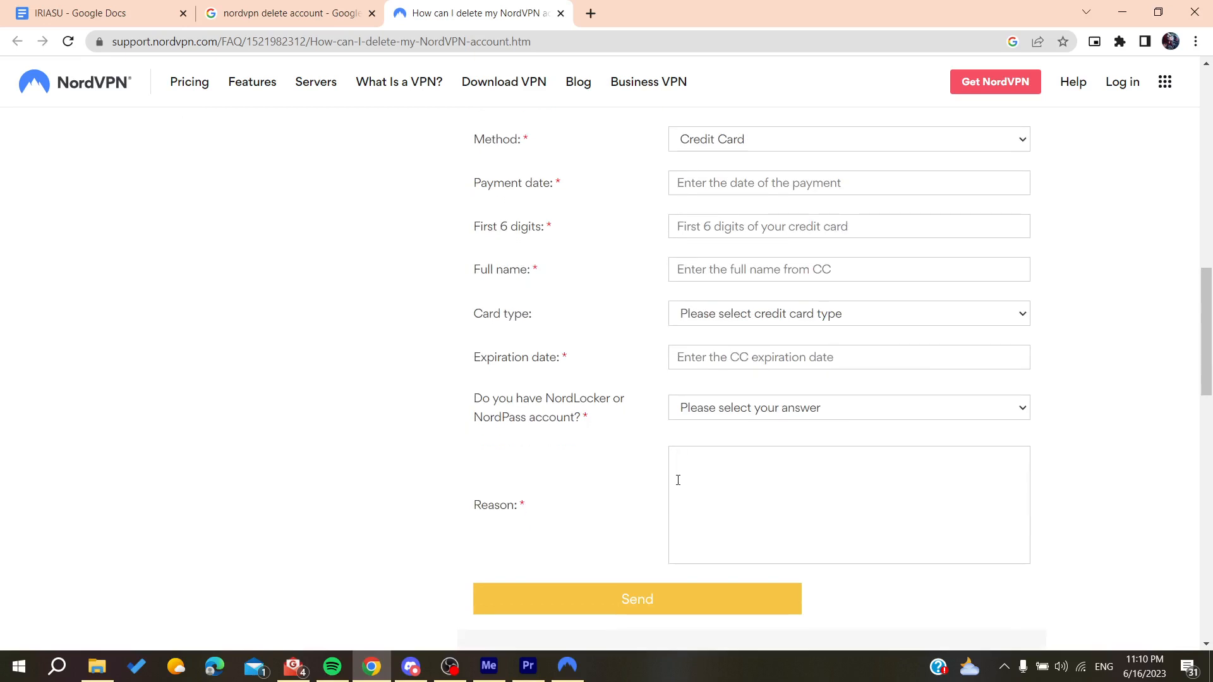
# Select the reason, payment date and First 6 digits fields, leaving them empty.
pyautogui.click(847, 503)
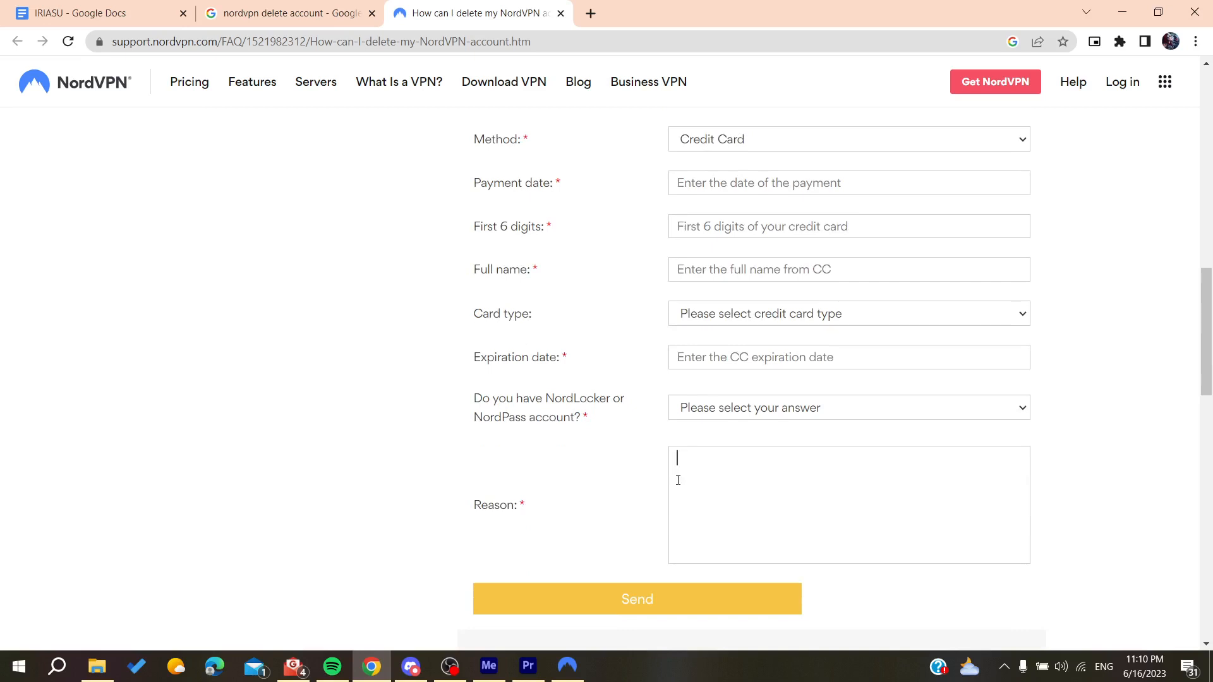
pyautogui.moveTo(675, 405)
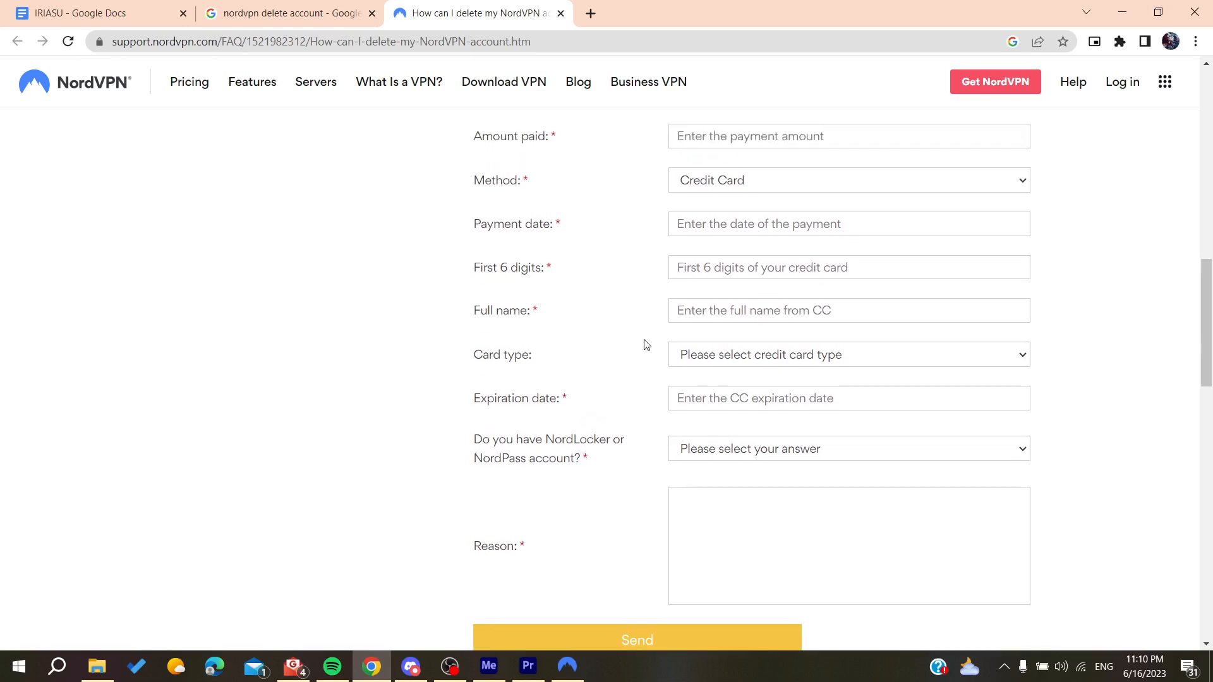
pyautogui.click(848, 224)
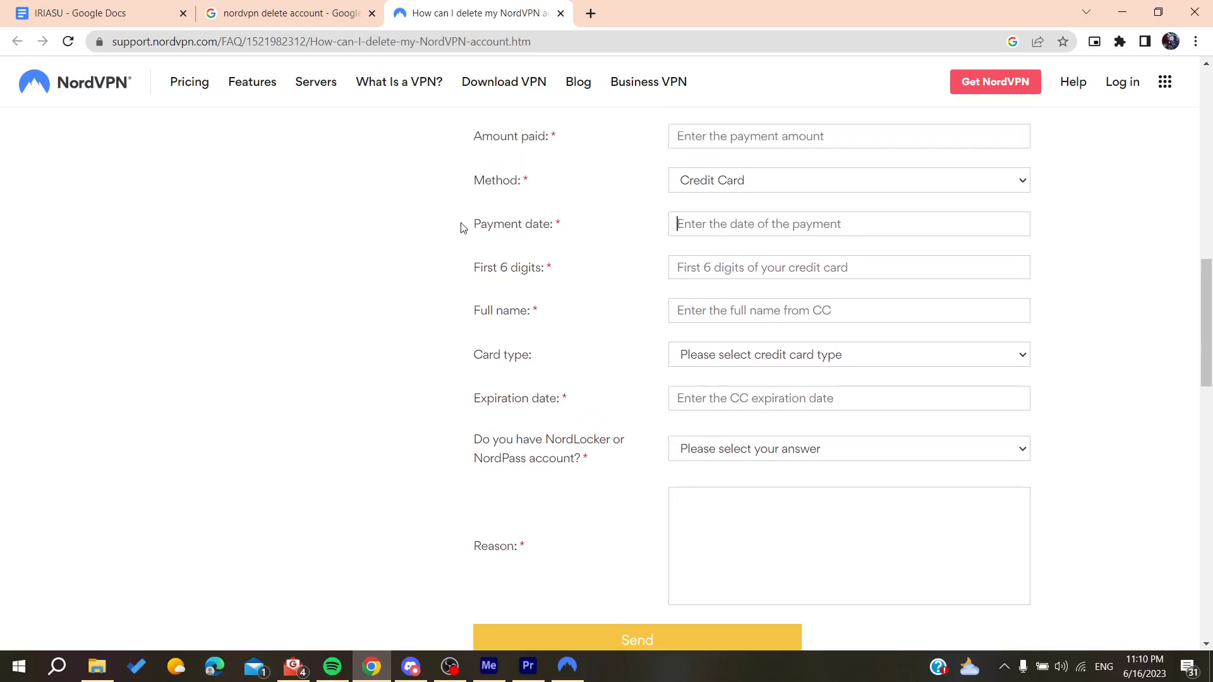
pyautogui.doubleClick(510, 224)
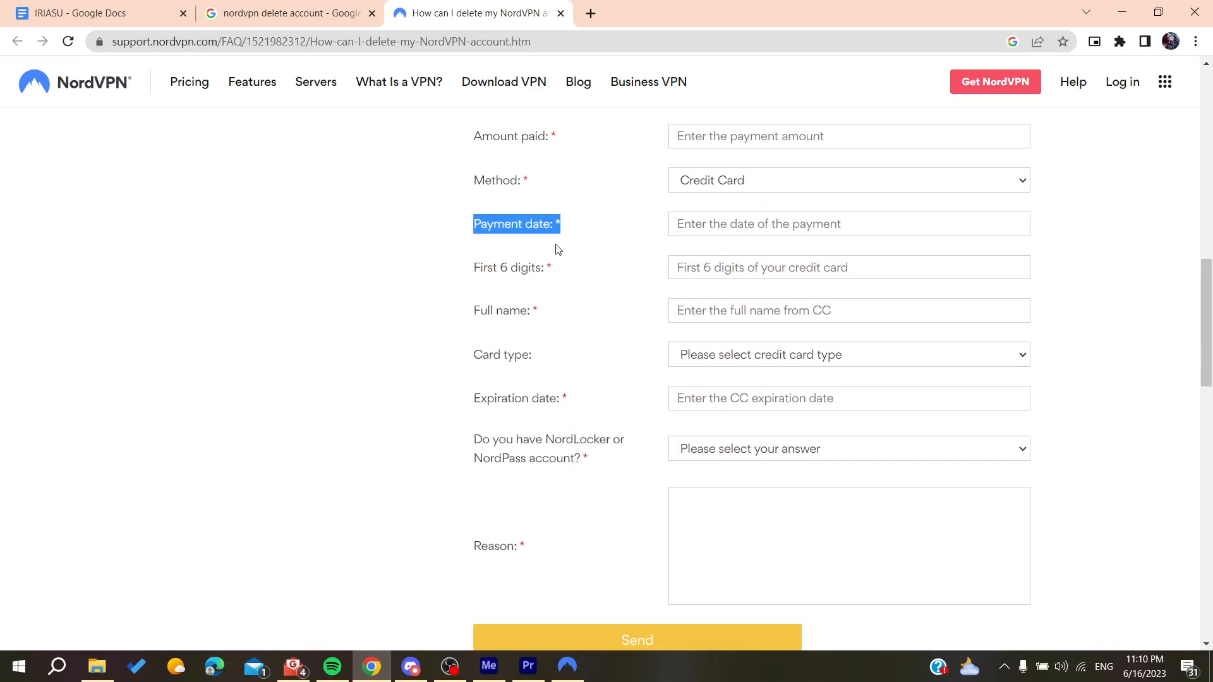
pyautogui.moveTo(601, 272)
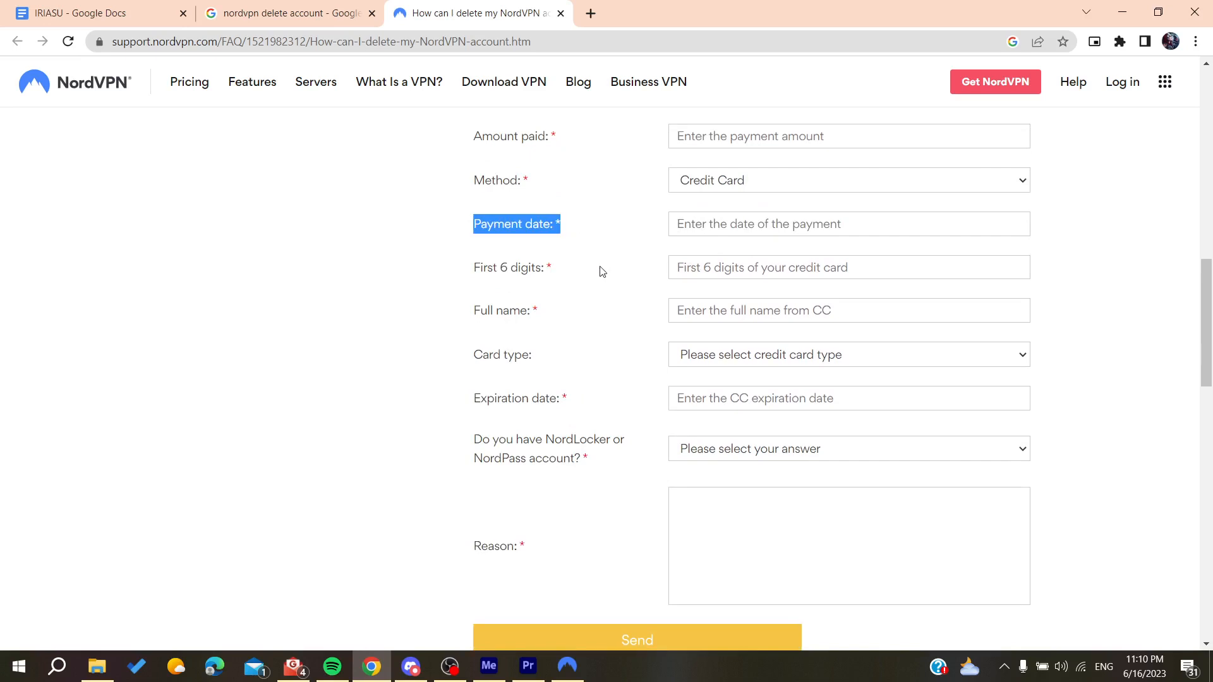
pyautogui.click(848, 266)
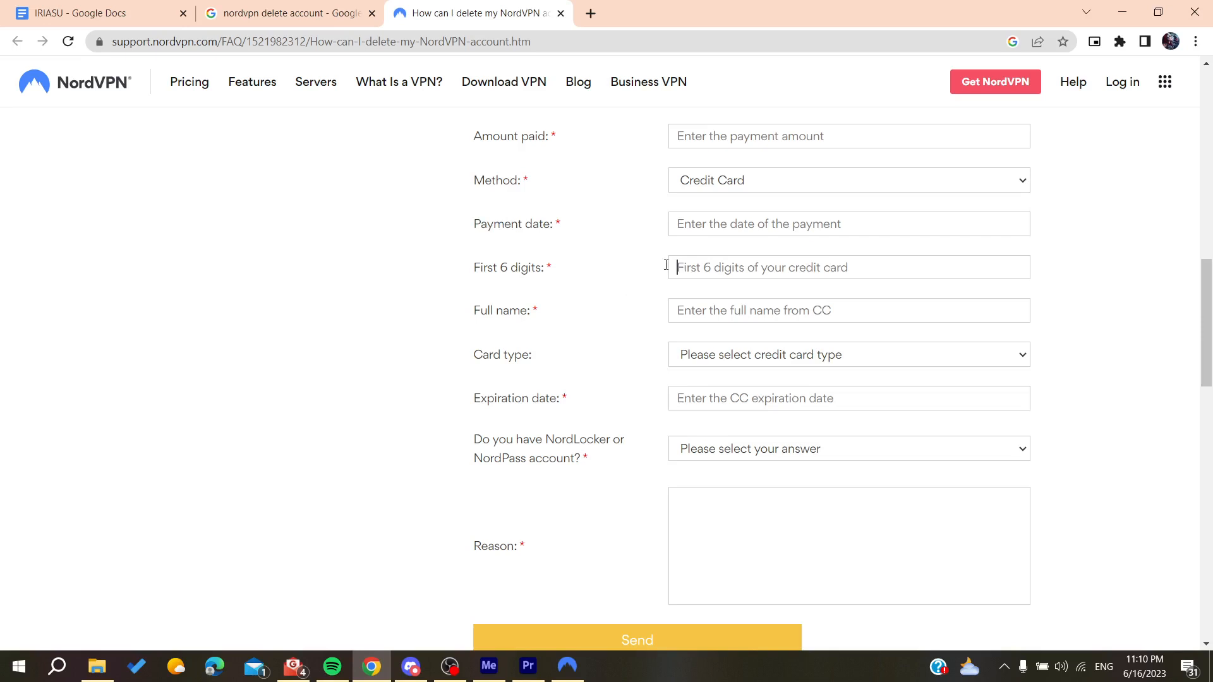
pyautogui.doubleClick(510, 266)
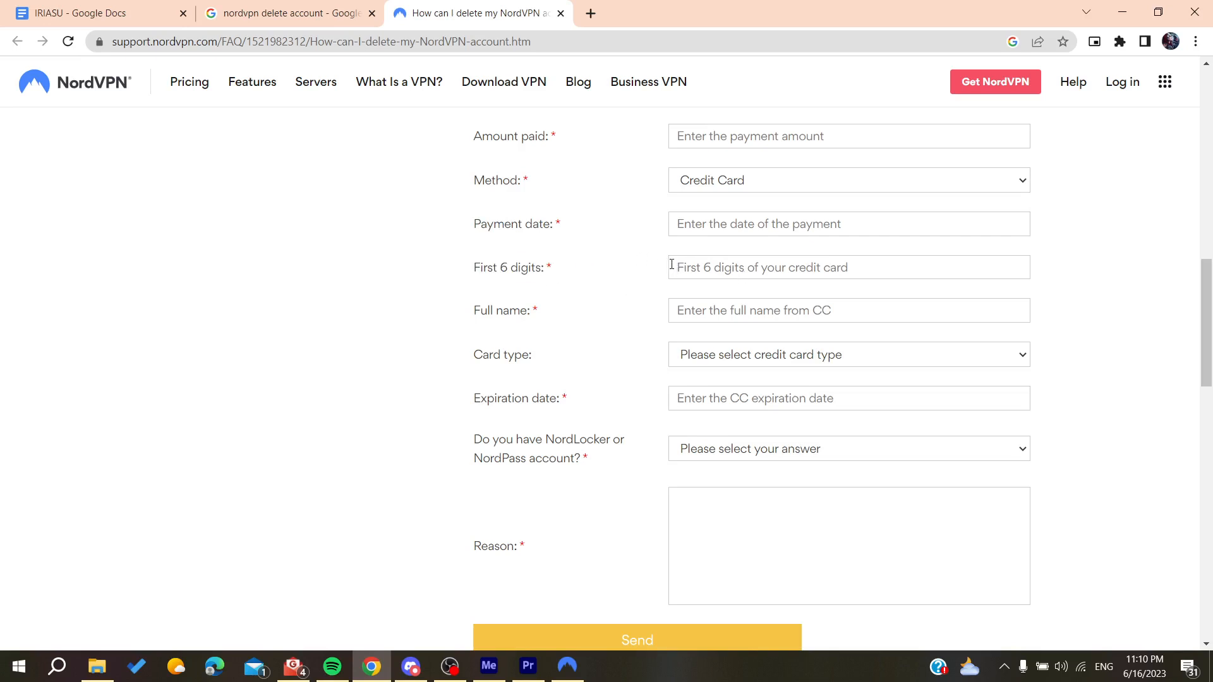
pyautogui.moveTo(631, 297)
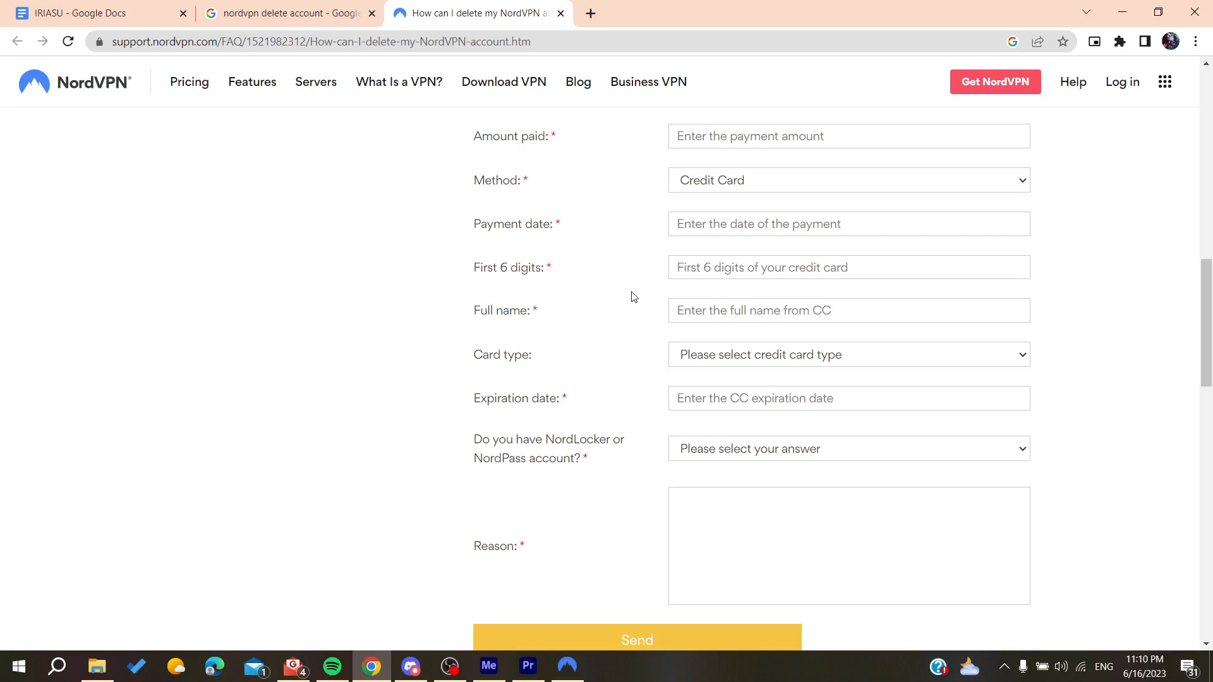
pyautogui.moveTo(654, 350)
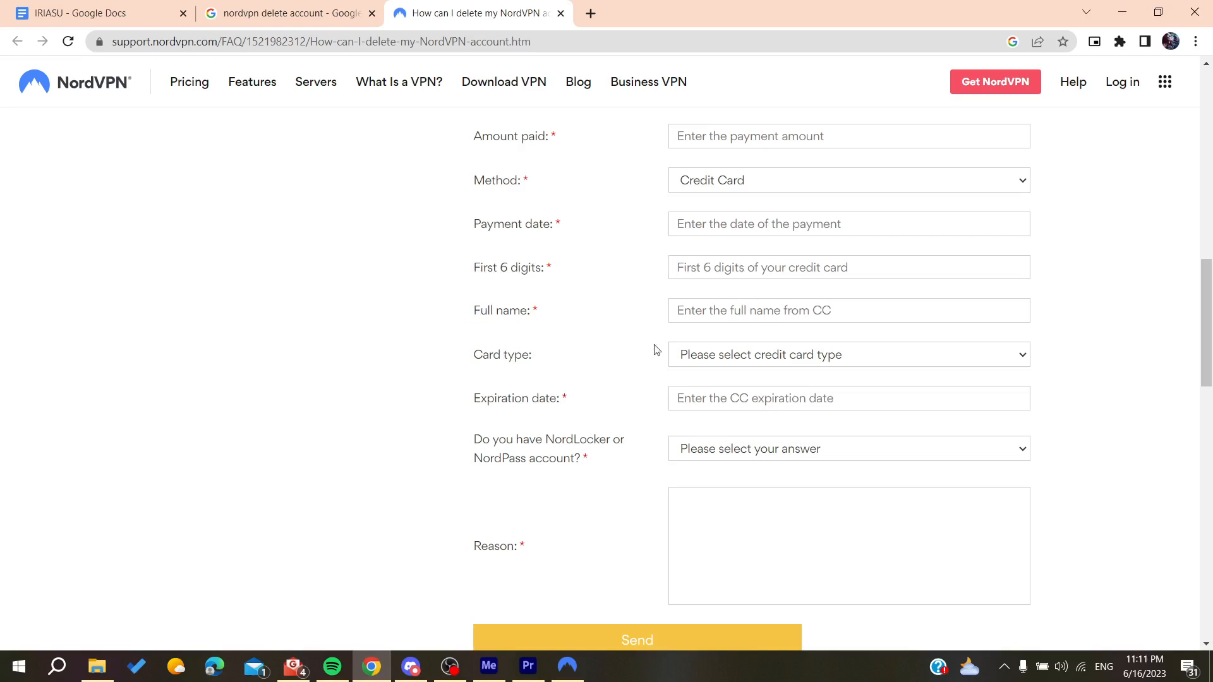
# Set the card type dropdown to Master Card.
pyautogui.click(848, 354)
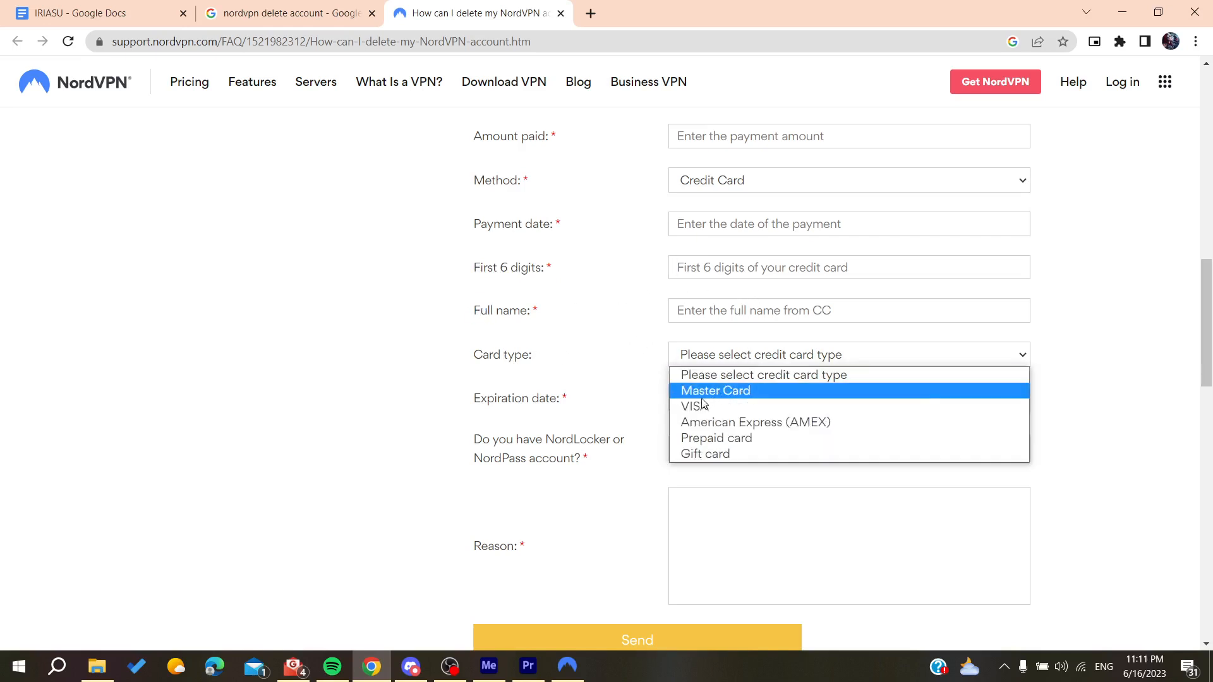
pyautogui.click(713, 390)
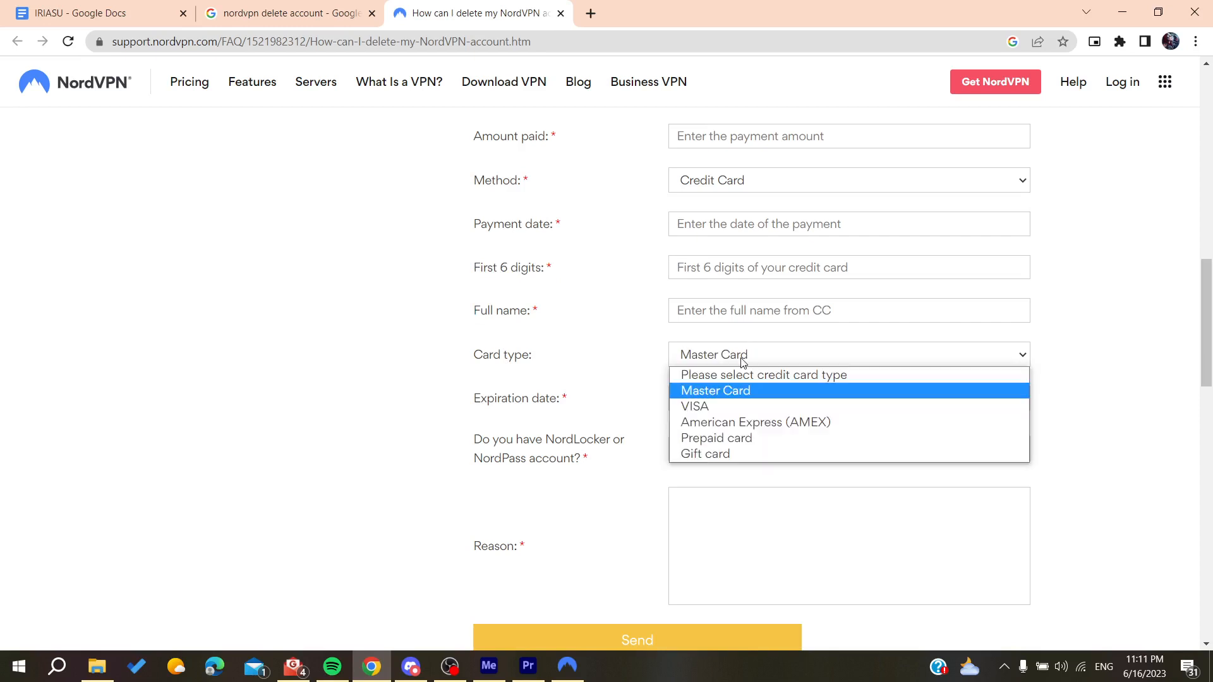
pyautogui.click(714, 390)
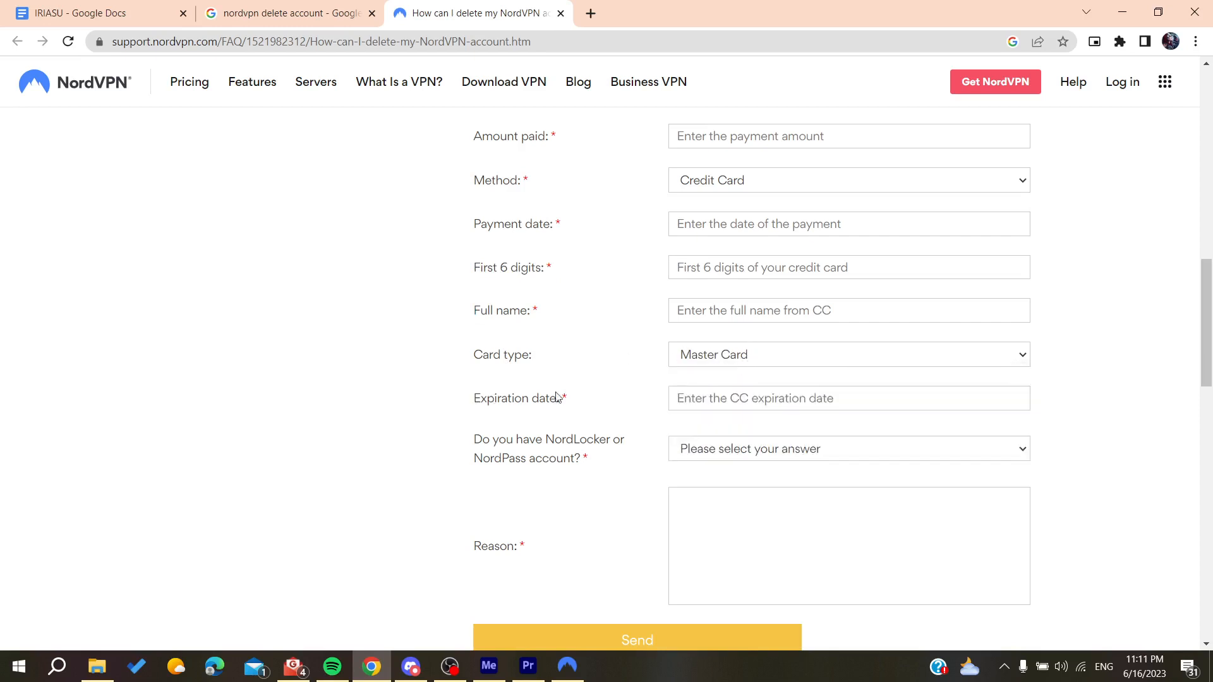
# Select the empty Expiration date field and scroll down toward the Send button.
pyautogui.click(847, 398)
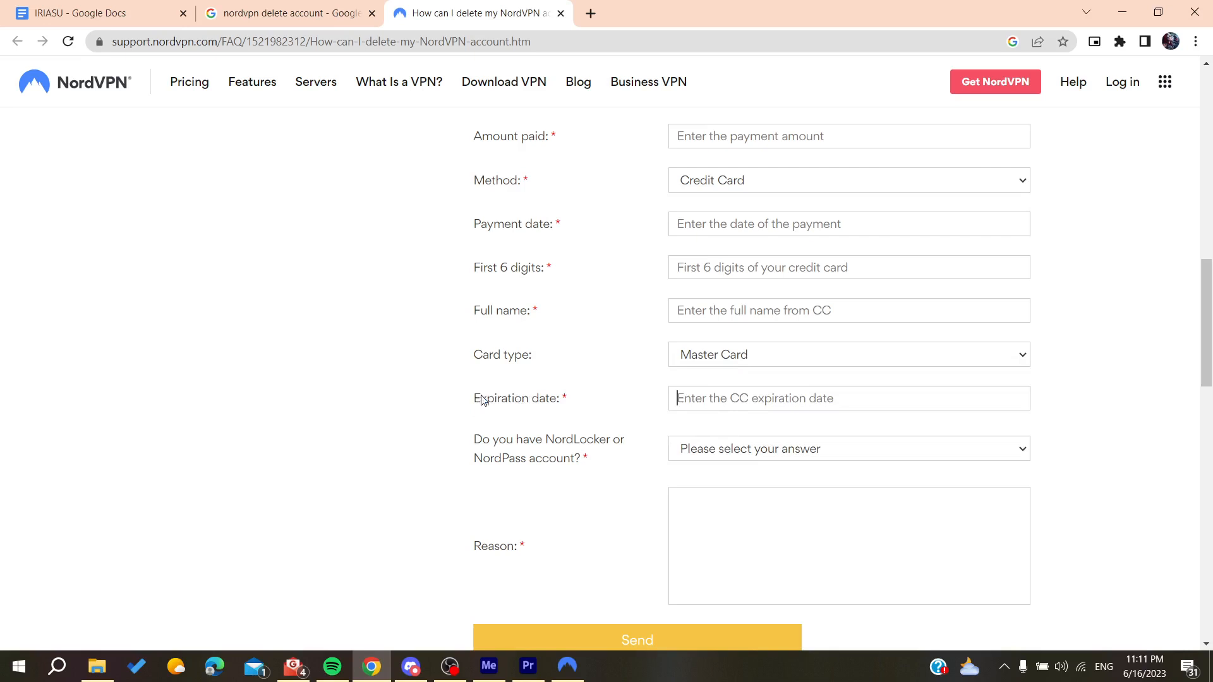
pyautogui.moveTo(645, 403)
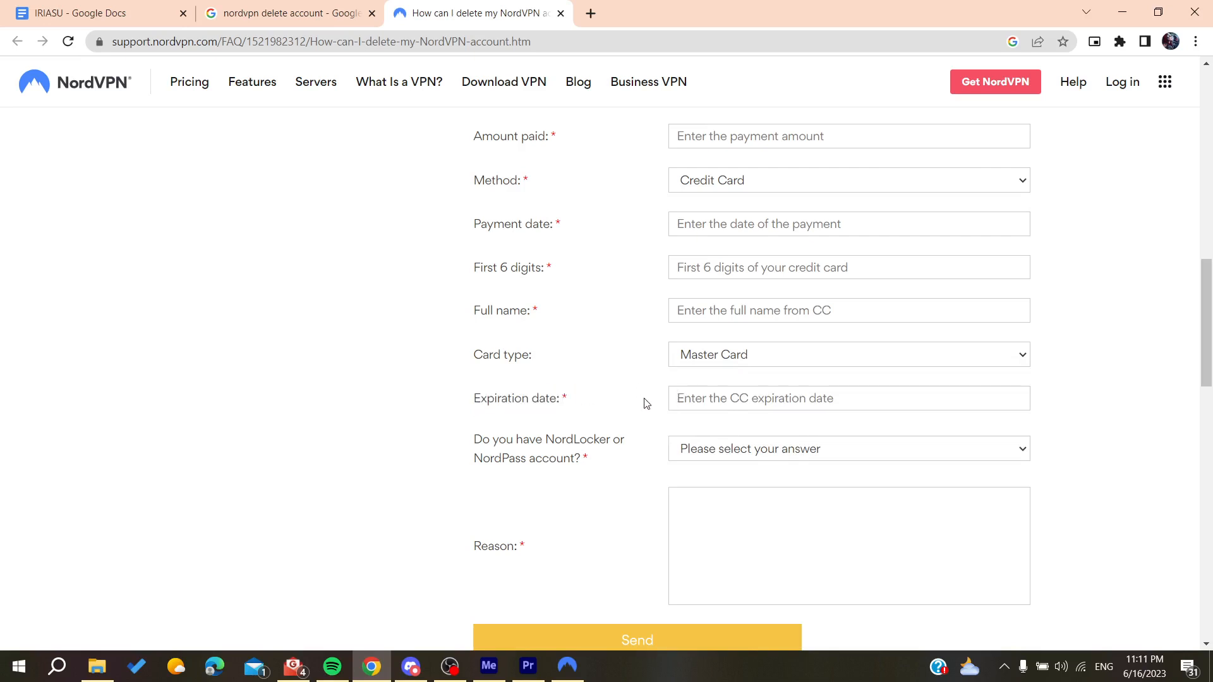
pyautogui.moveTo(704, 250)
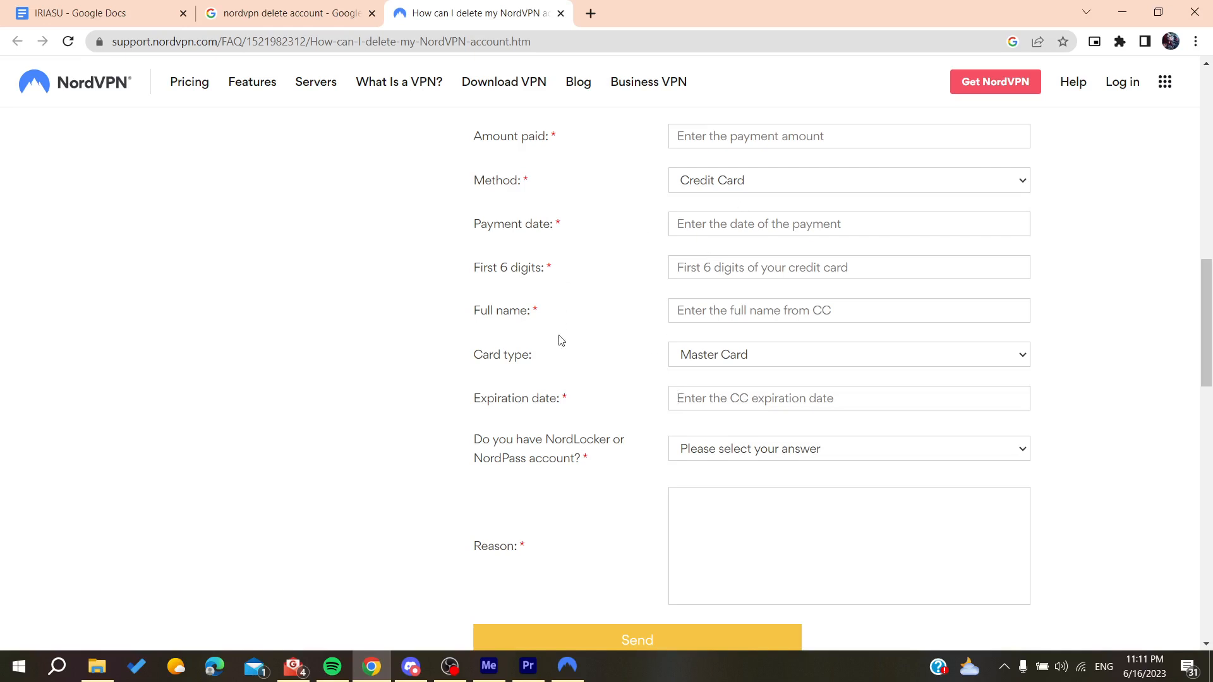
pyautogui.moveTo(586, 443)
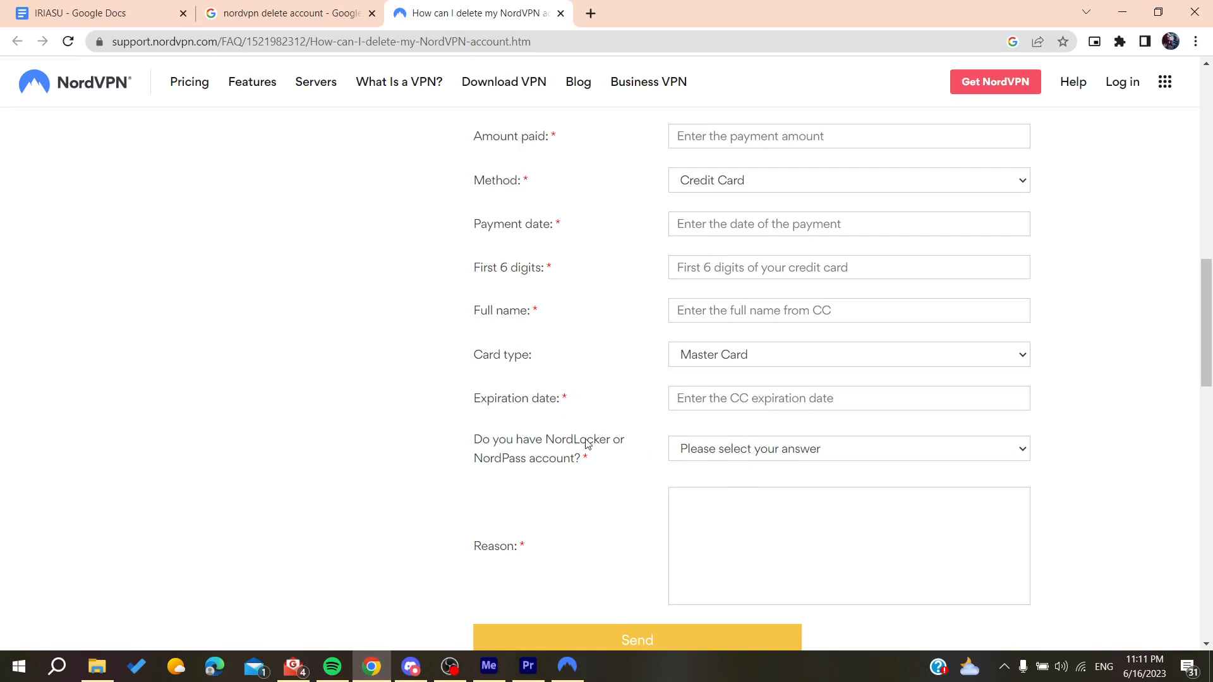
pyautogui.scroll(-3)
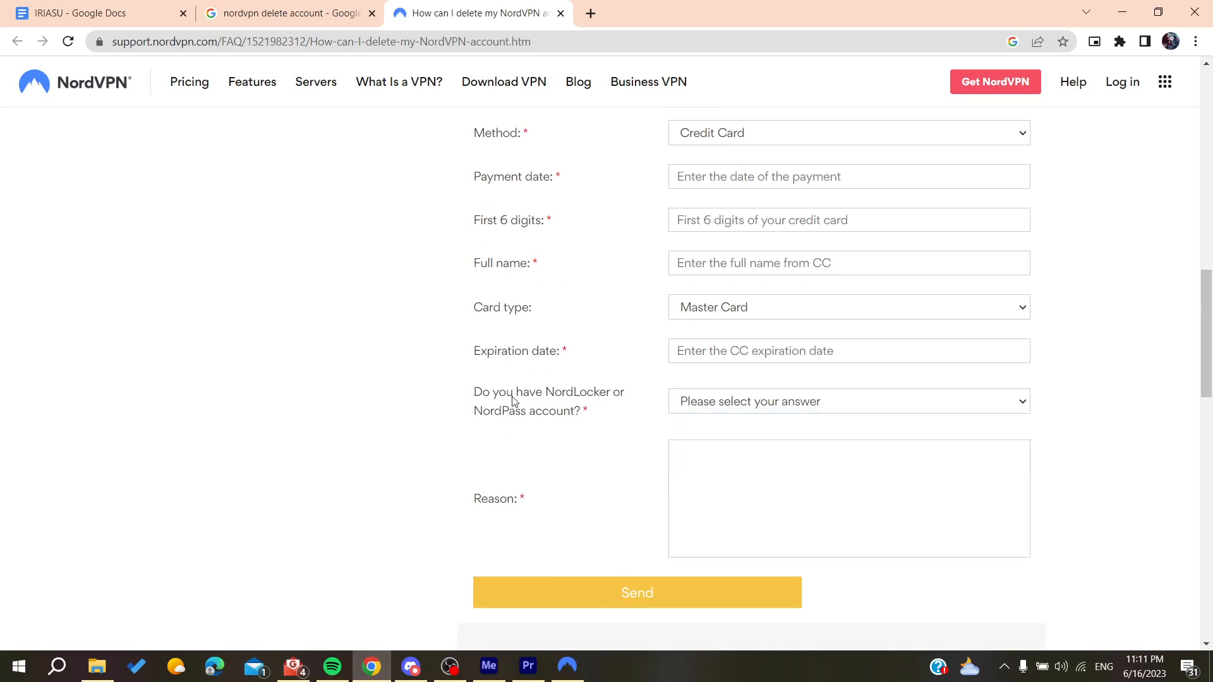
pyautogui.moveTo(547, 392); pyautogui.dragTo(526, 410)
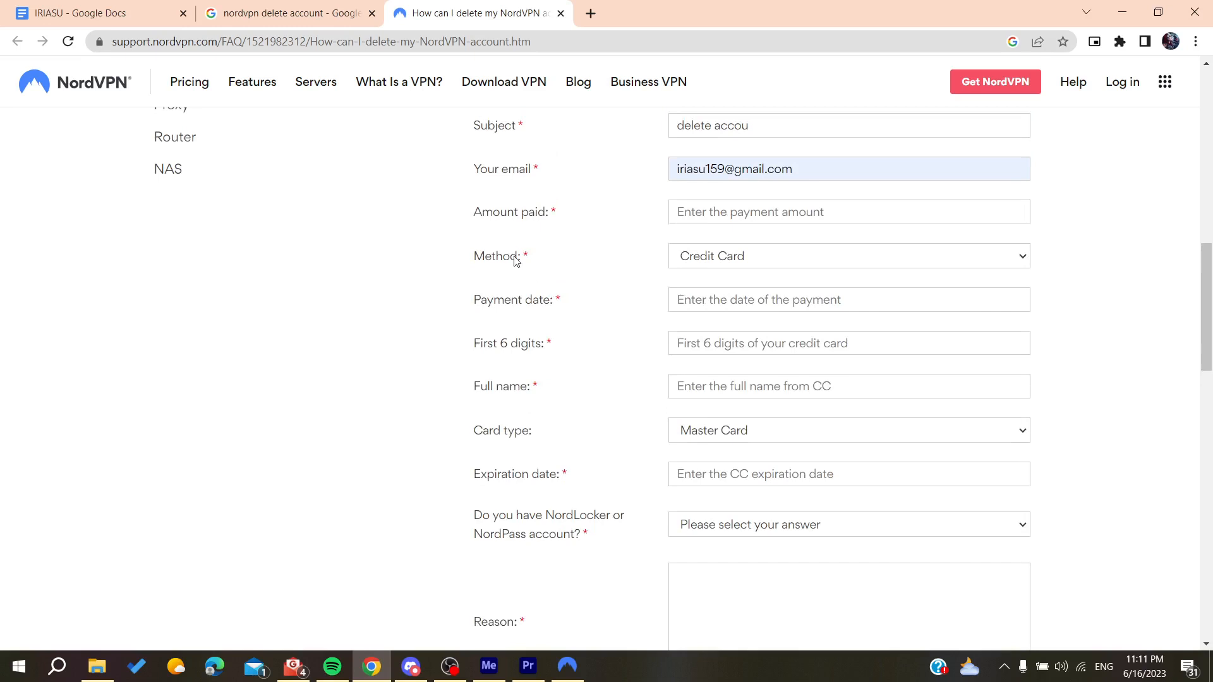
pyautogui.moveTo(514, 263)
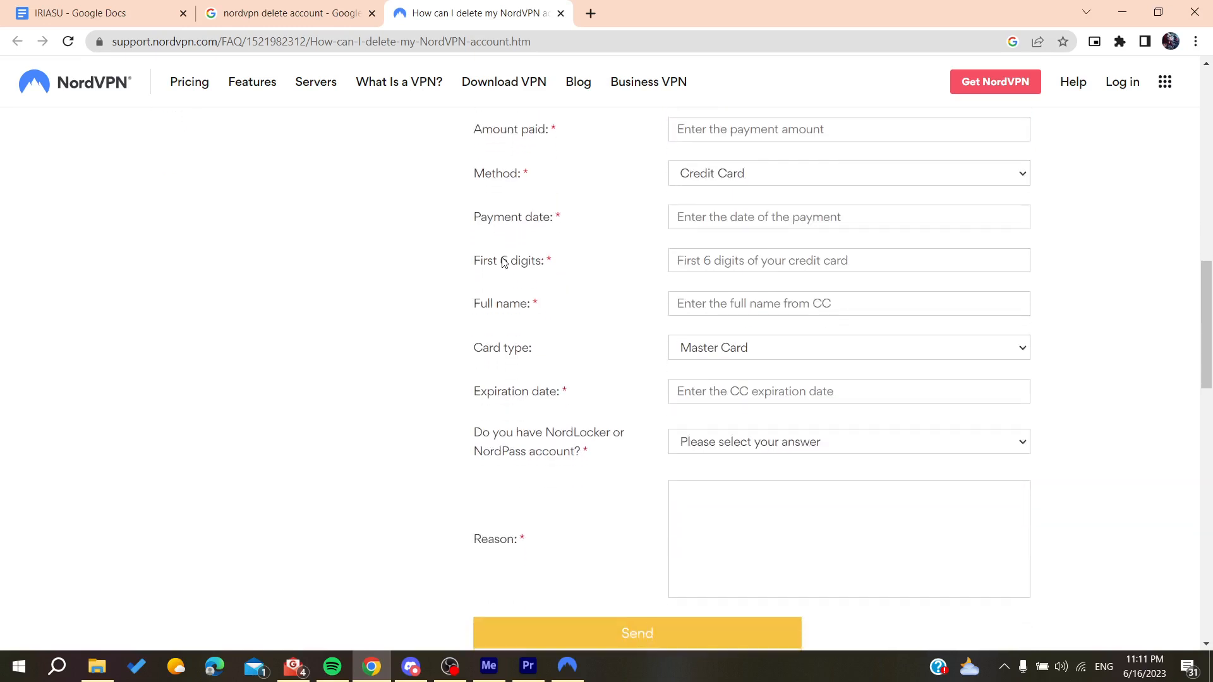
pyautogui.scroll(-3)
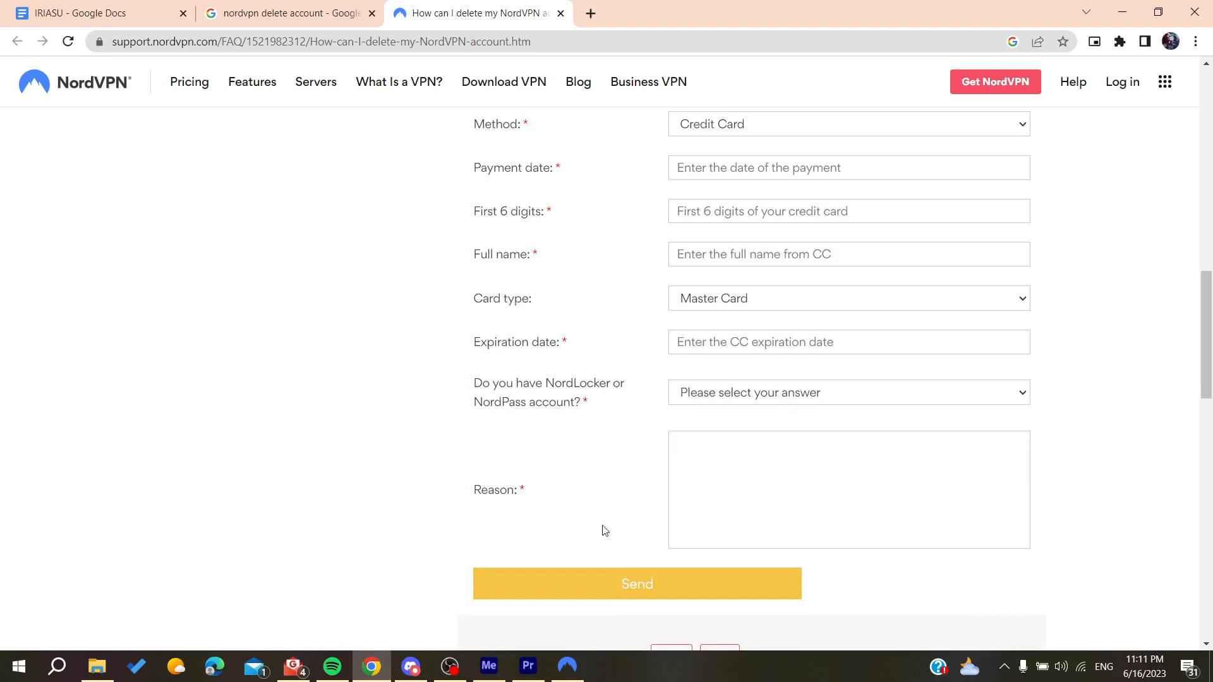
# Send the deletion form and scroll up to the required-field errors.
pyautogui.click(636, 583)
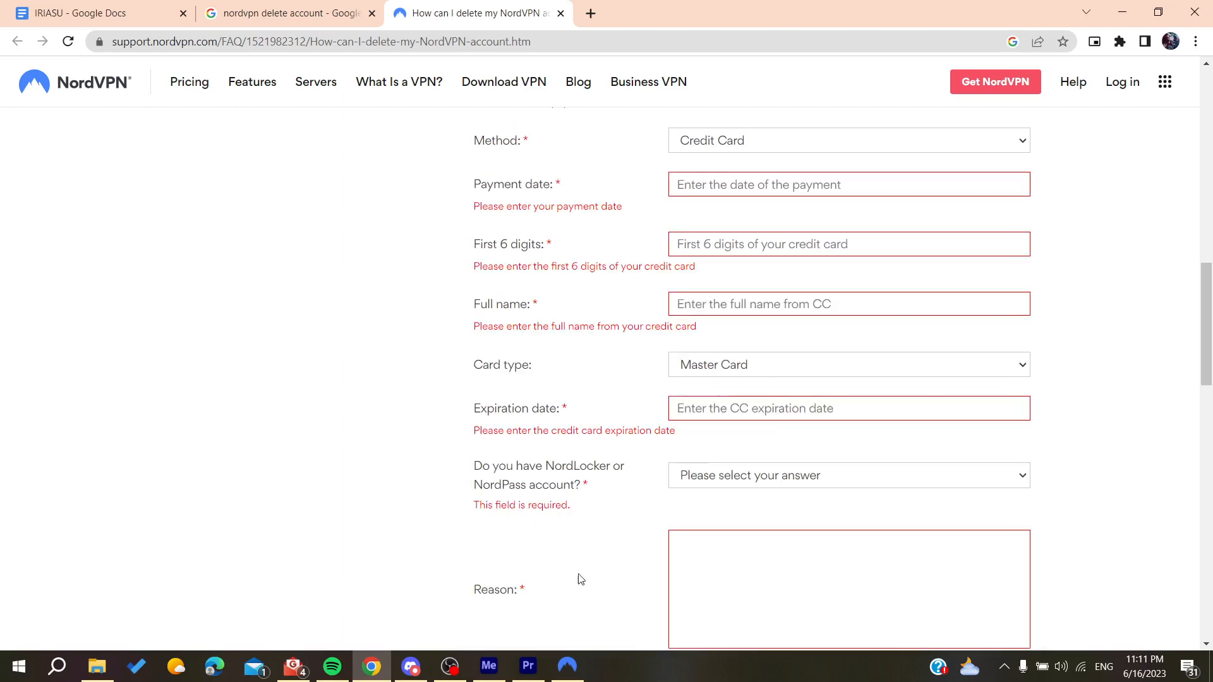
pyautogui.scroll(3)
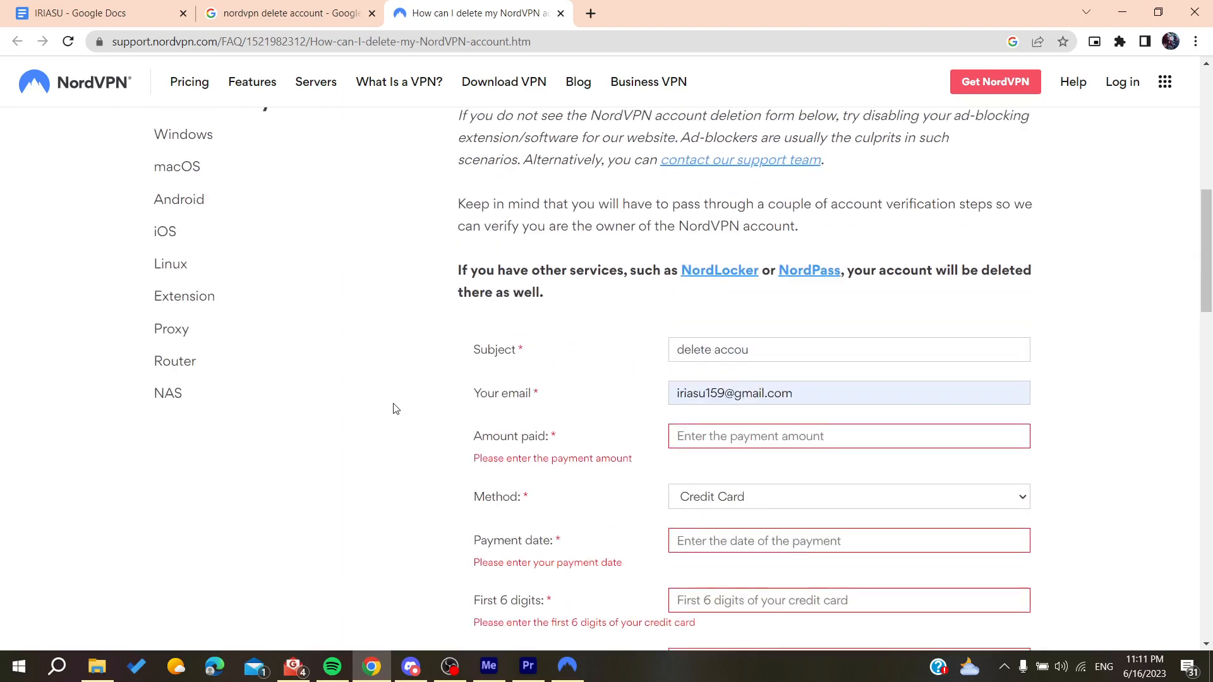
pyautogui.moveTo(275, 287)
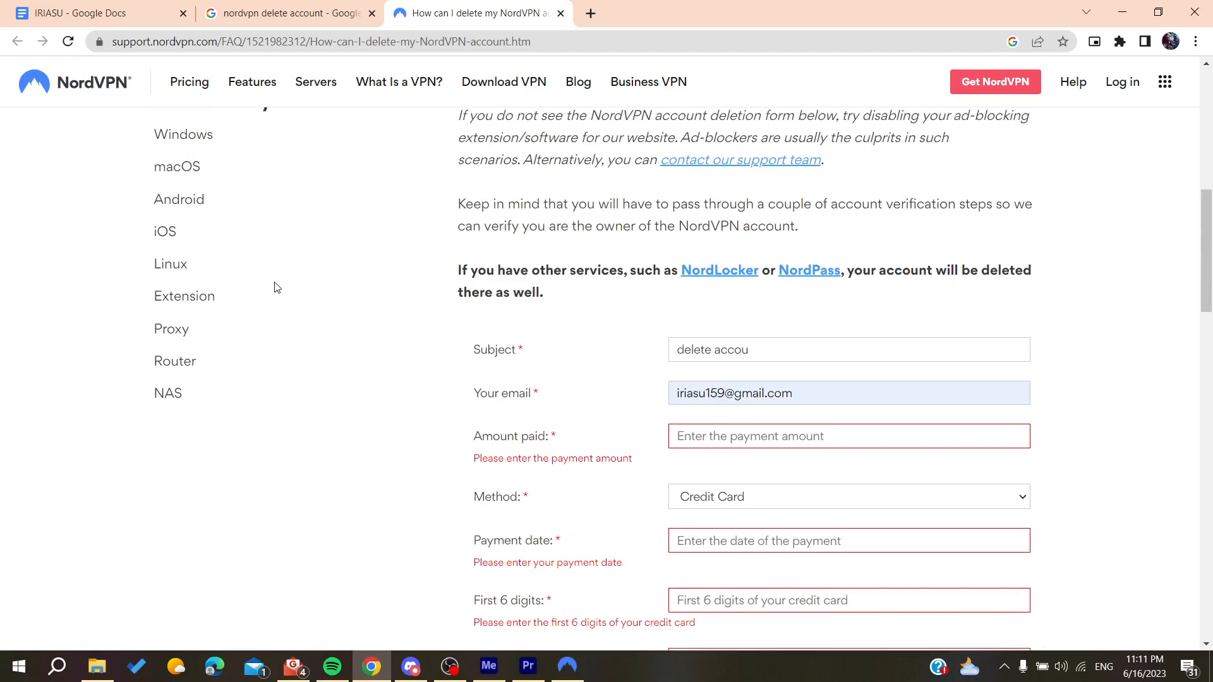
pyautogui.scroll(3)
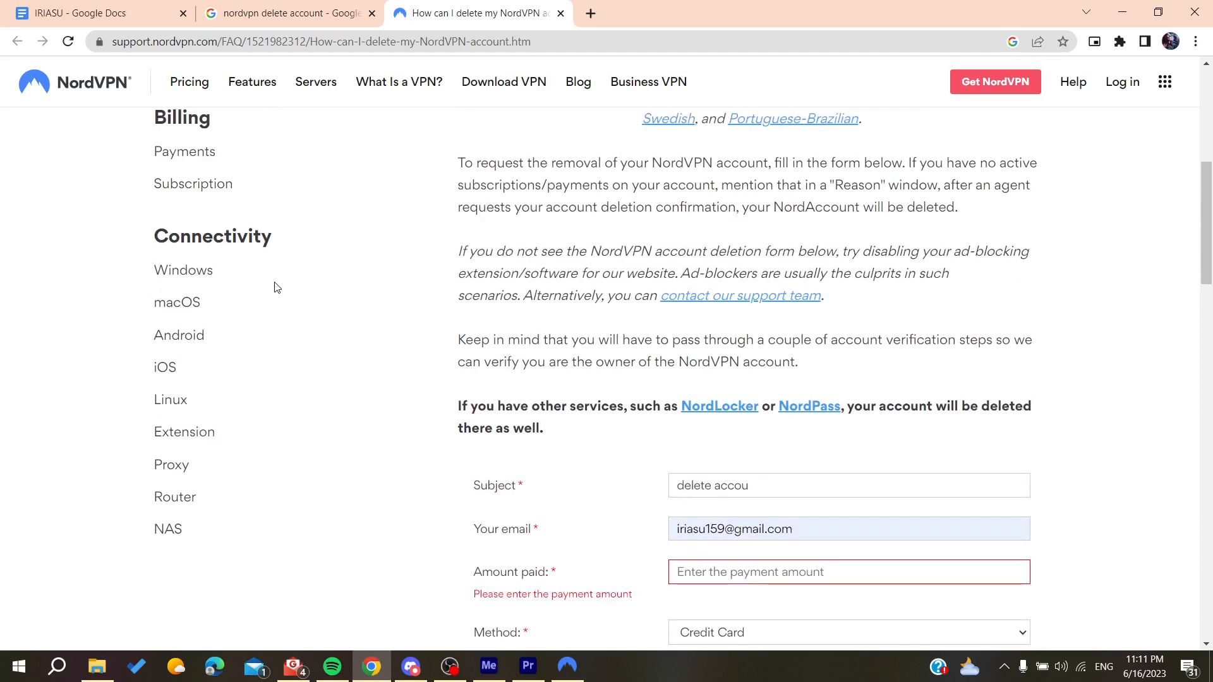